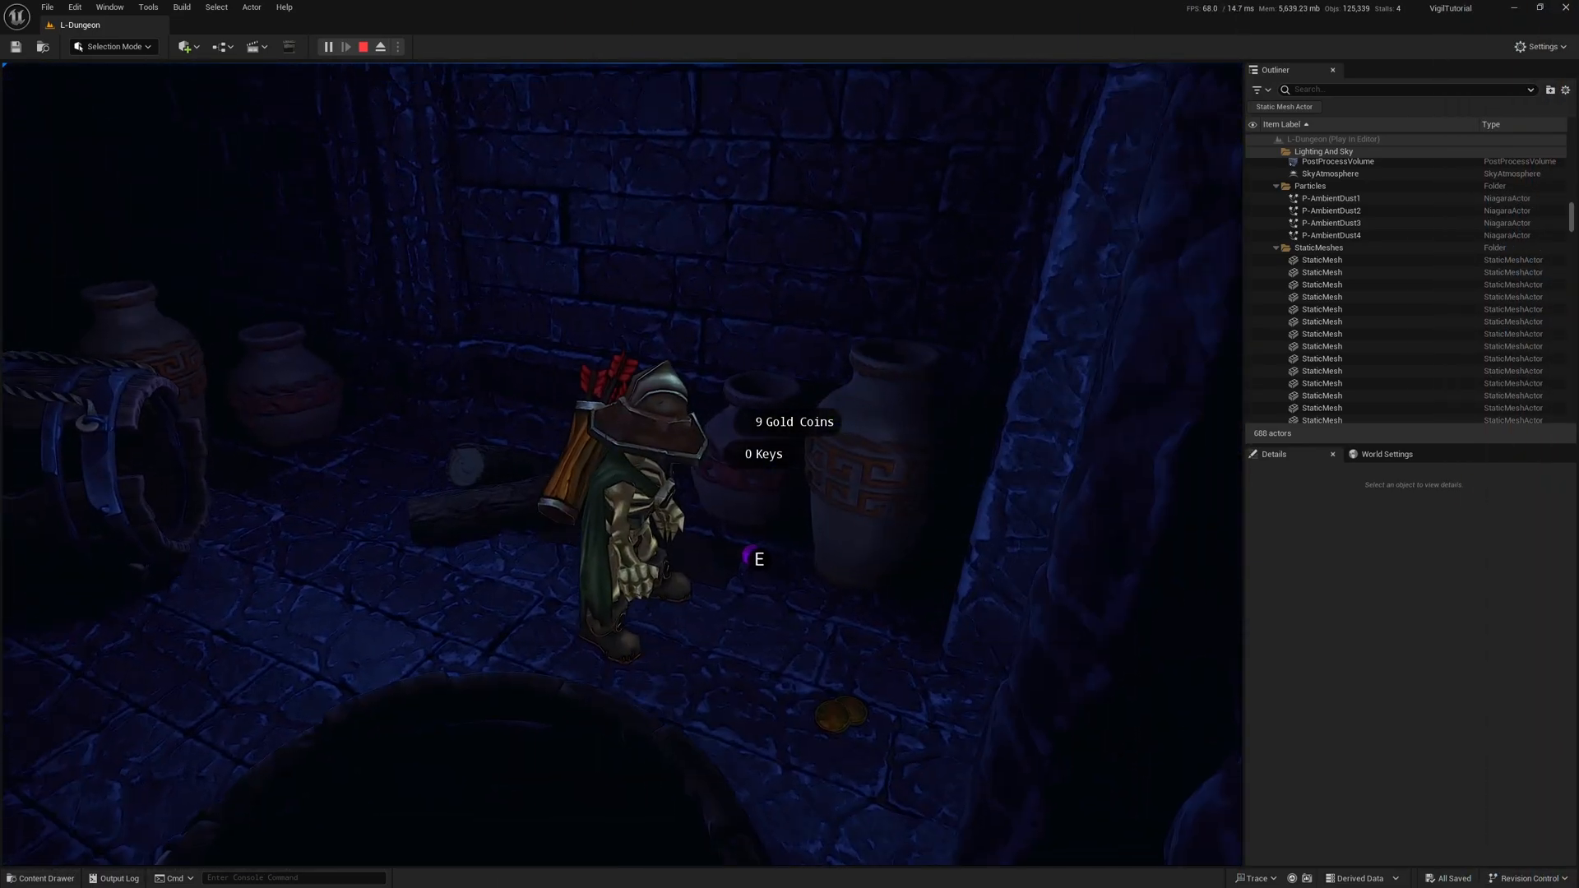
Pick up the coins with E, bringing the counter to 24 Gold Coins.
key("e")
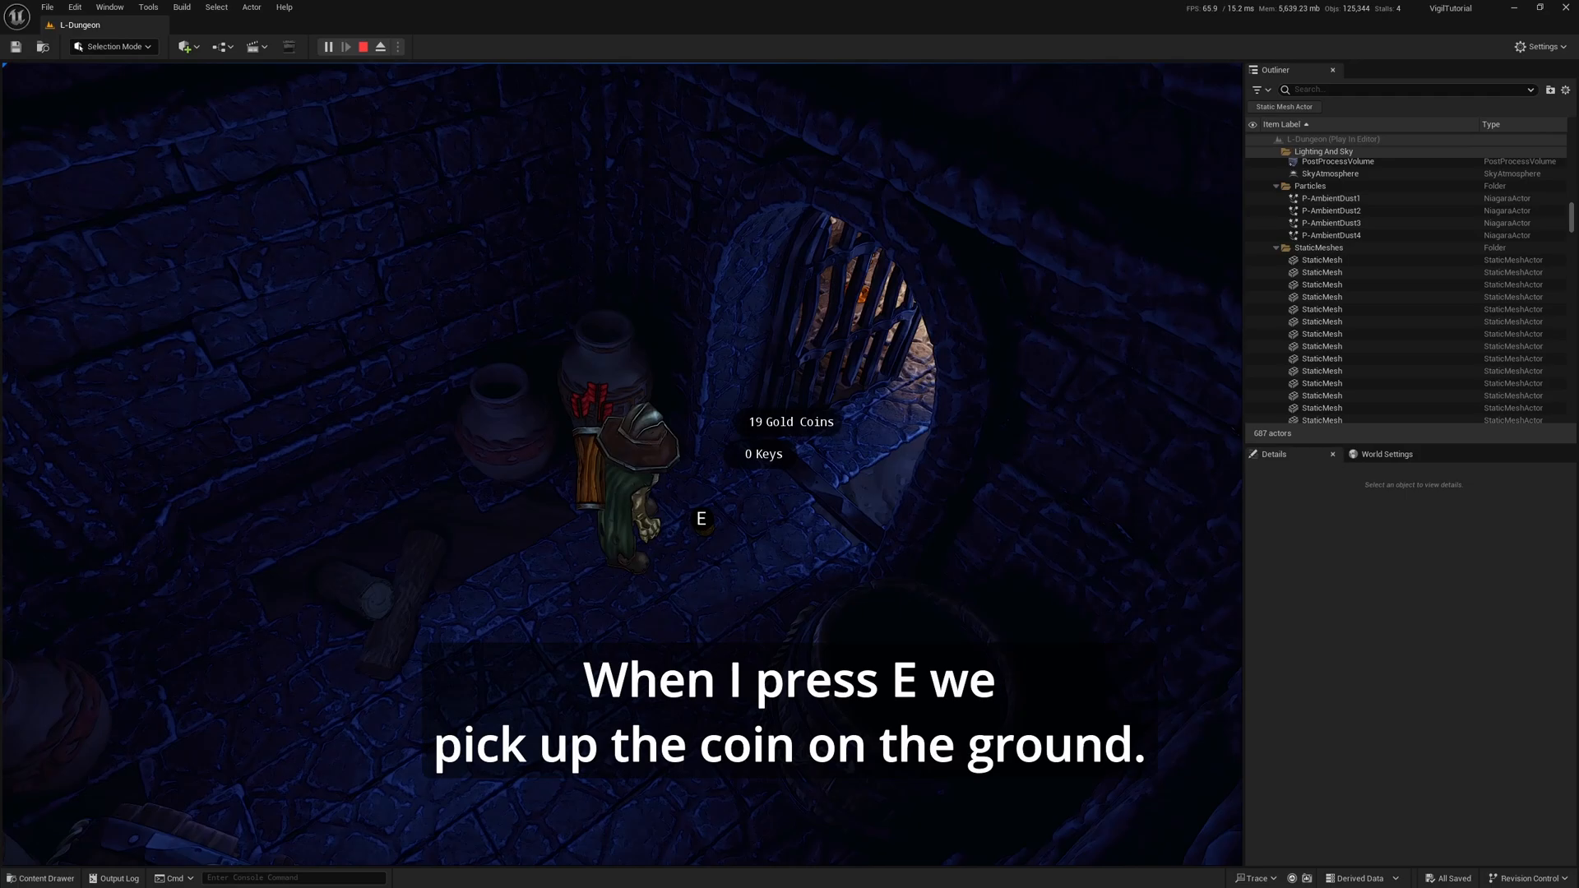
key("e")
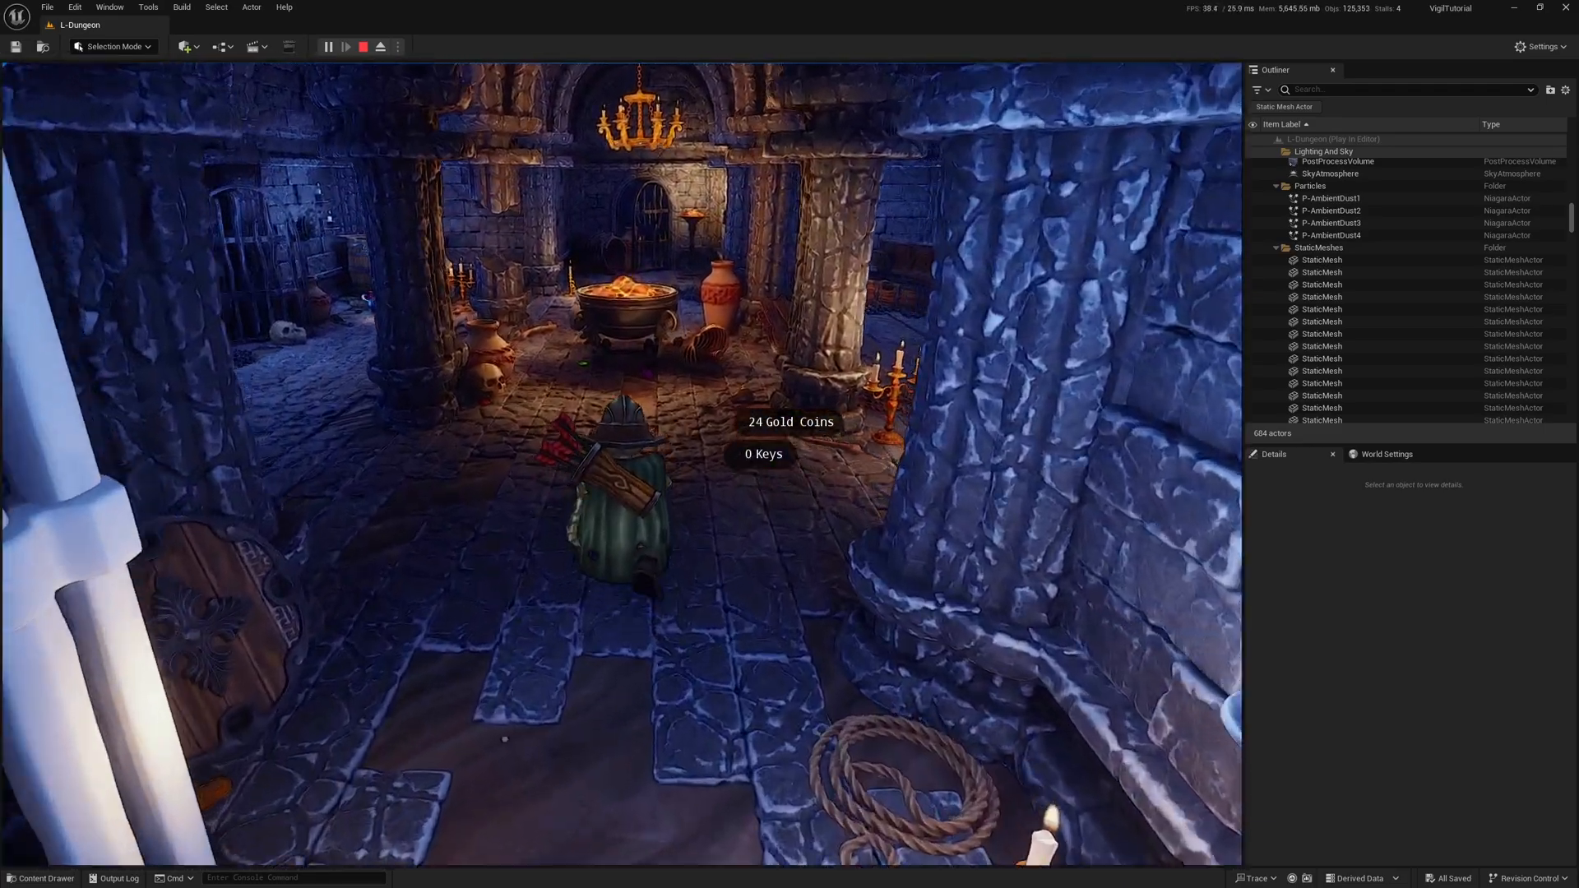
Stop the play session to return to the level editor.
left_click(363, 46)
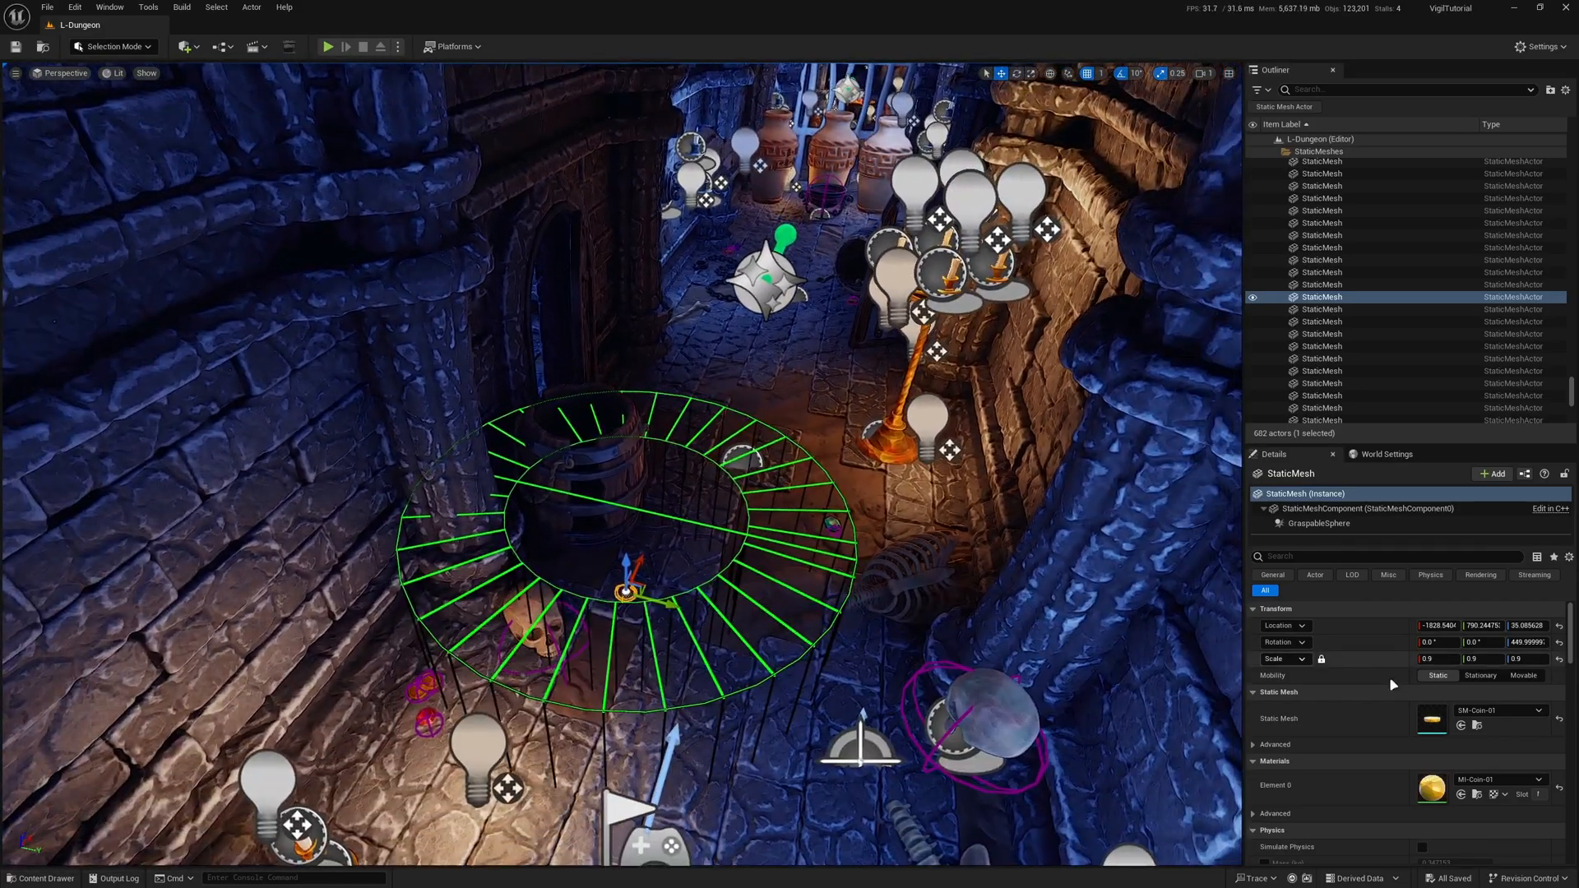
Select the second coin, StaticMesh2, in the dark corner of the level.
left_click(1318, 523)
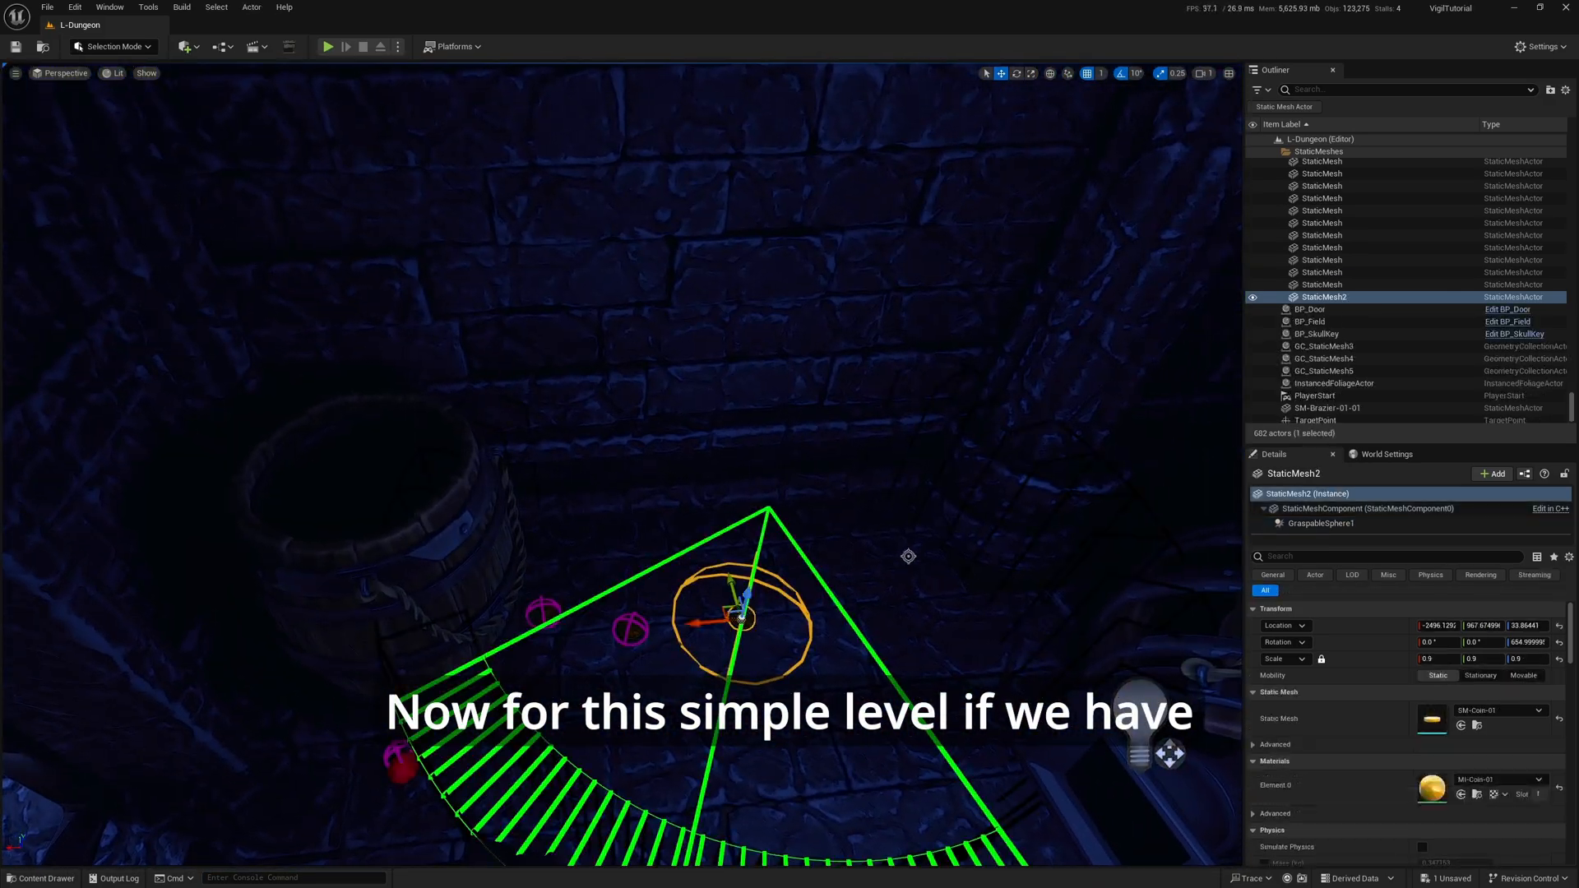
Replace the coin's GraspableSphere1 with a new Graspable Sphere using GD_Money.
left_click(1319, 523)
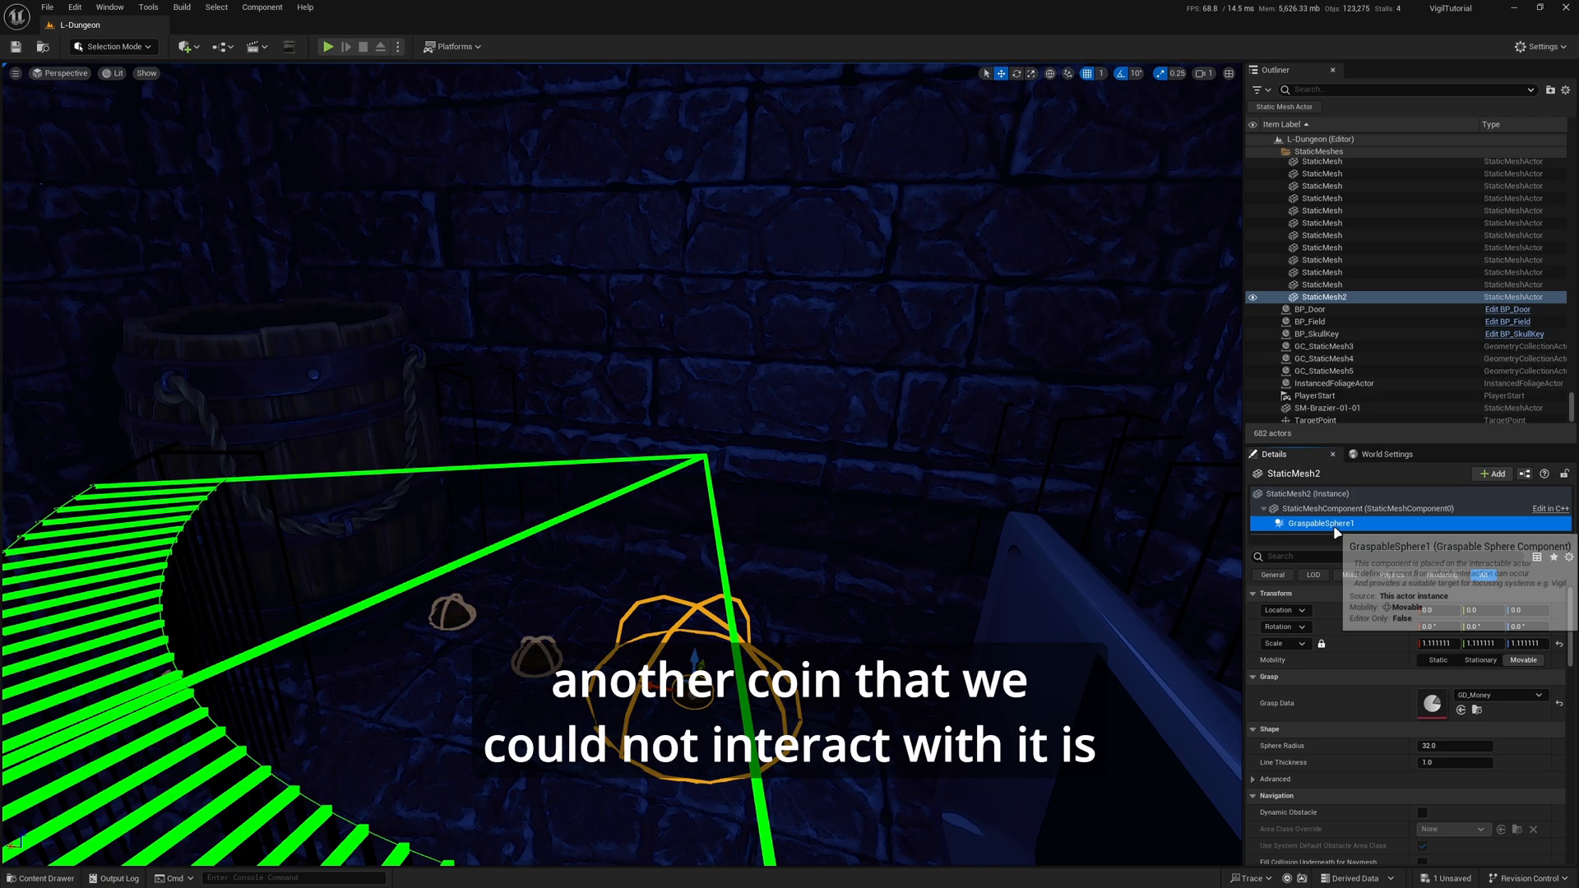
left_click(1493, 473)
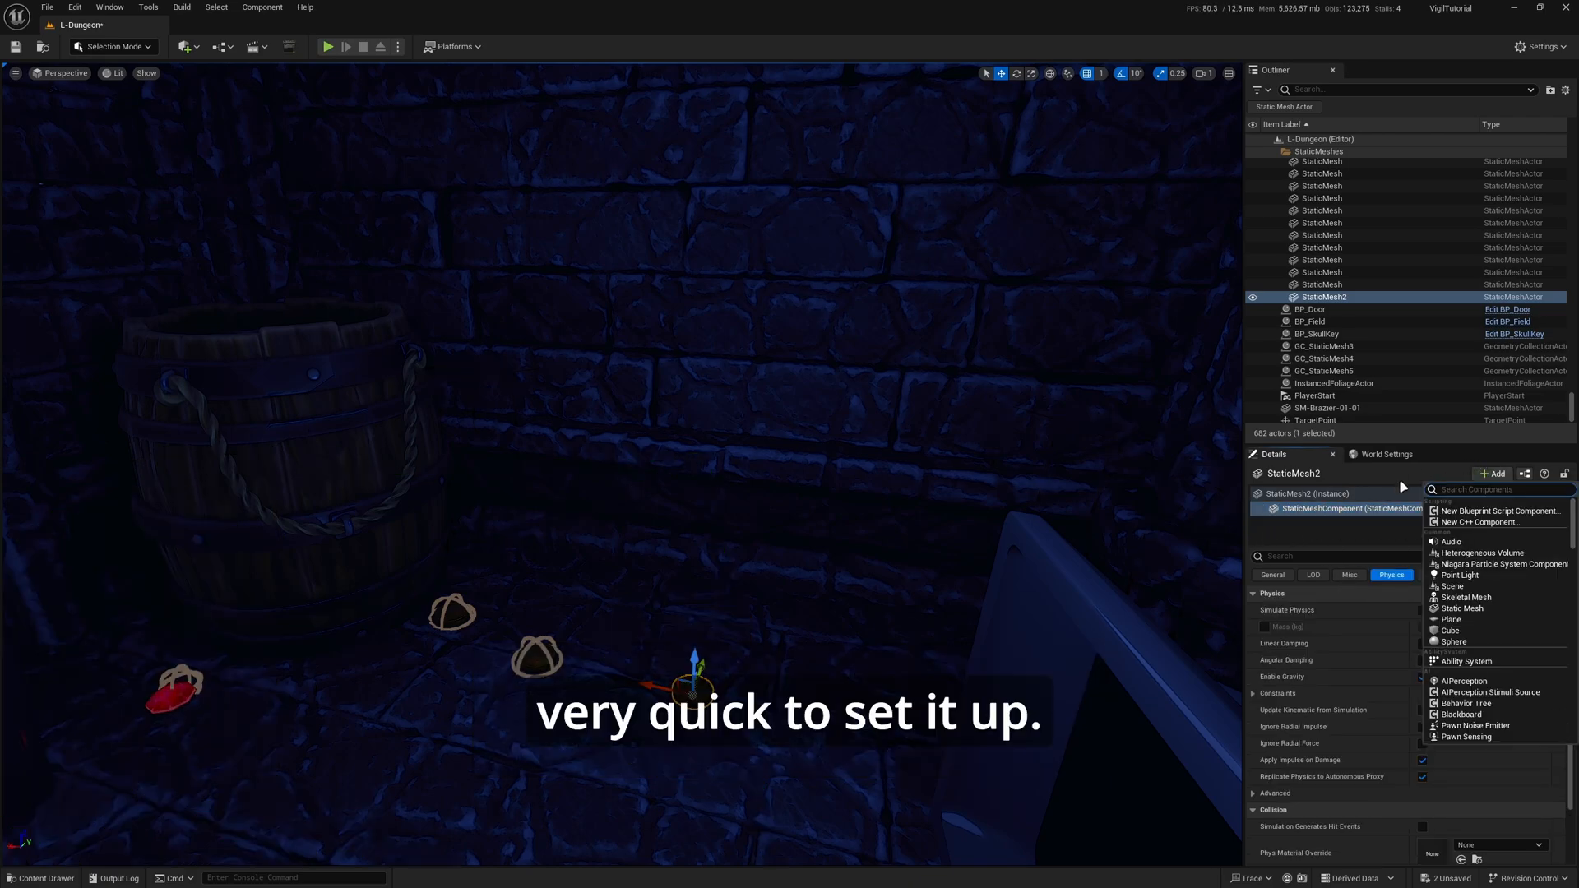
left_click(1467, 660)
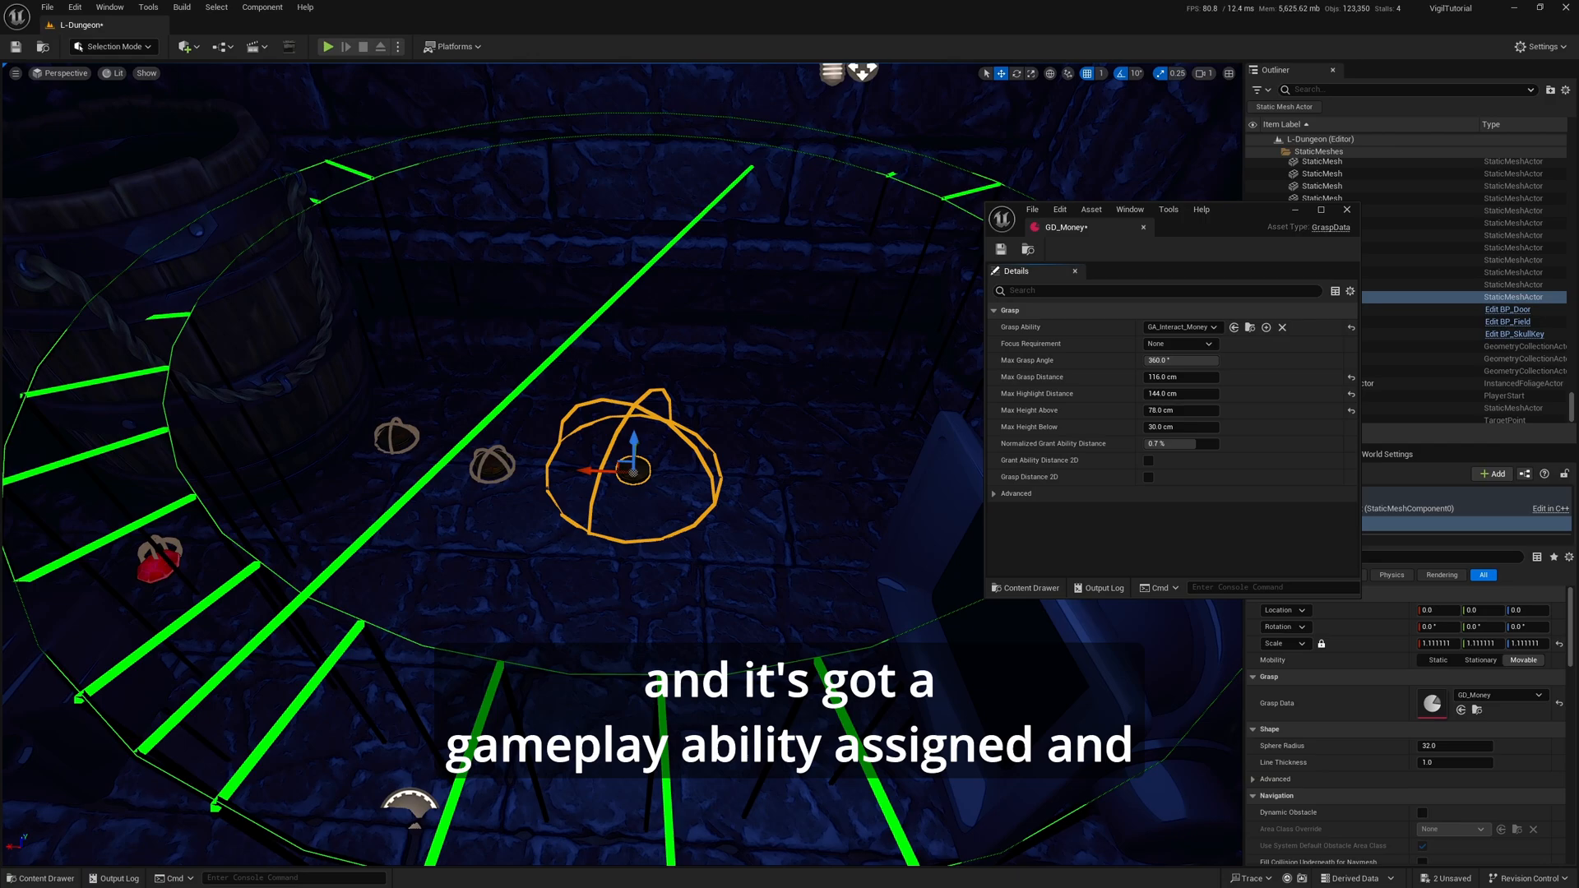
Start a play session to test the coin, collecting 1 Gold Coin.
left_click(327, 46)
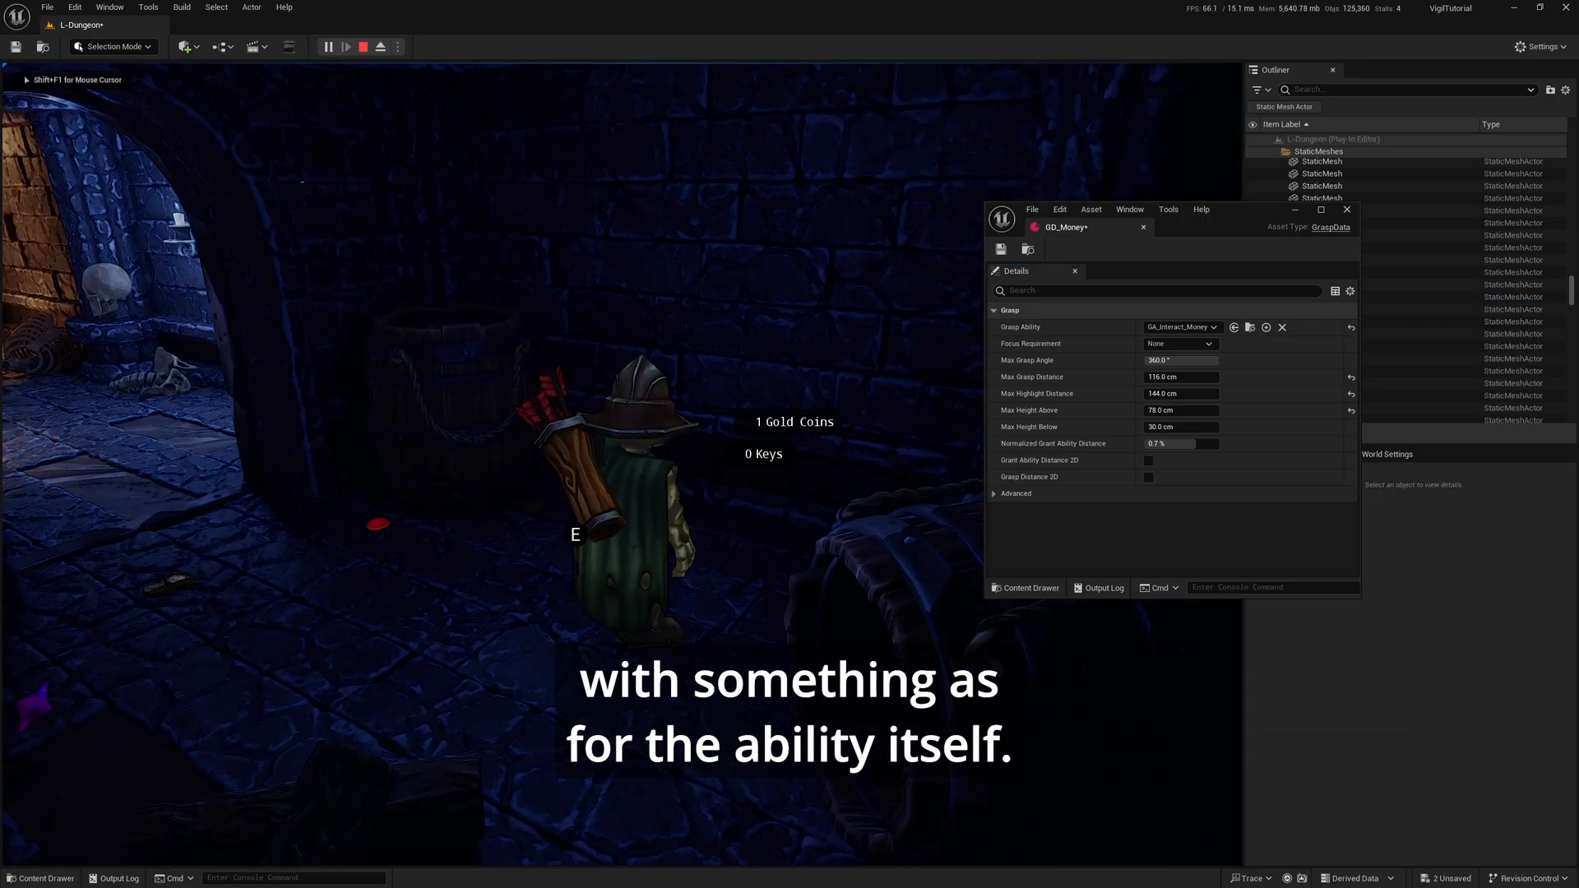
Review the GA_Interact_Money Event Graph, then return to the L-Dungeon level editor.
left_click(364, 46)
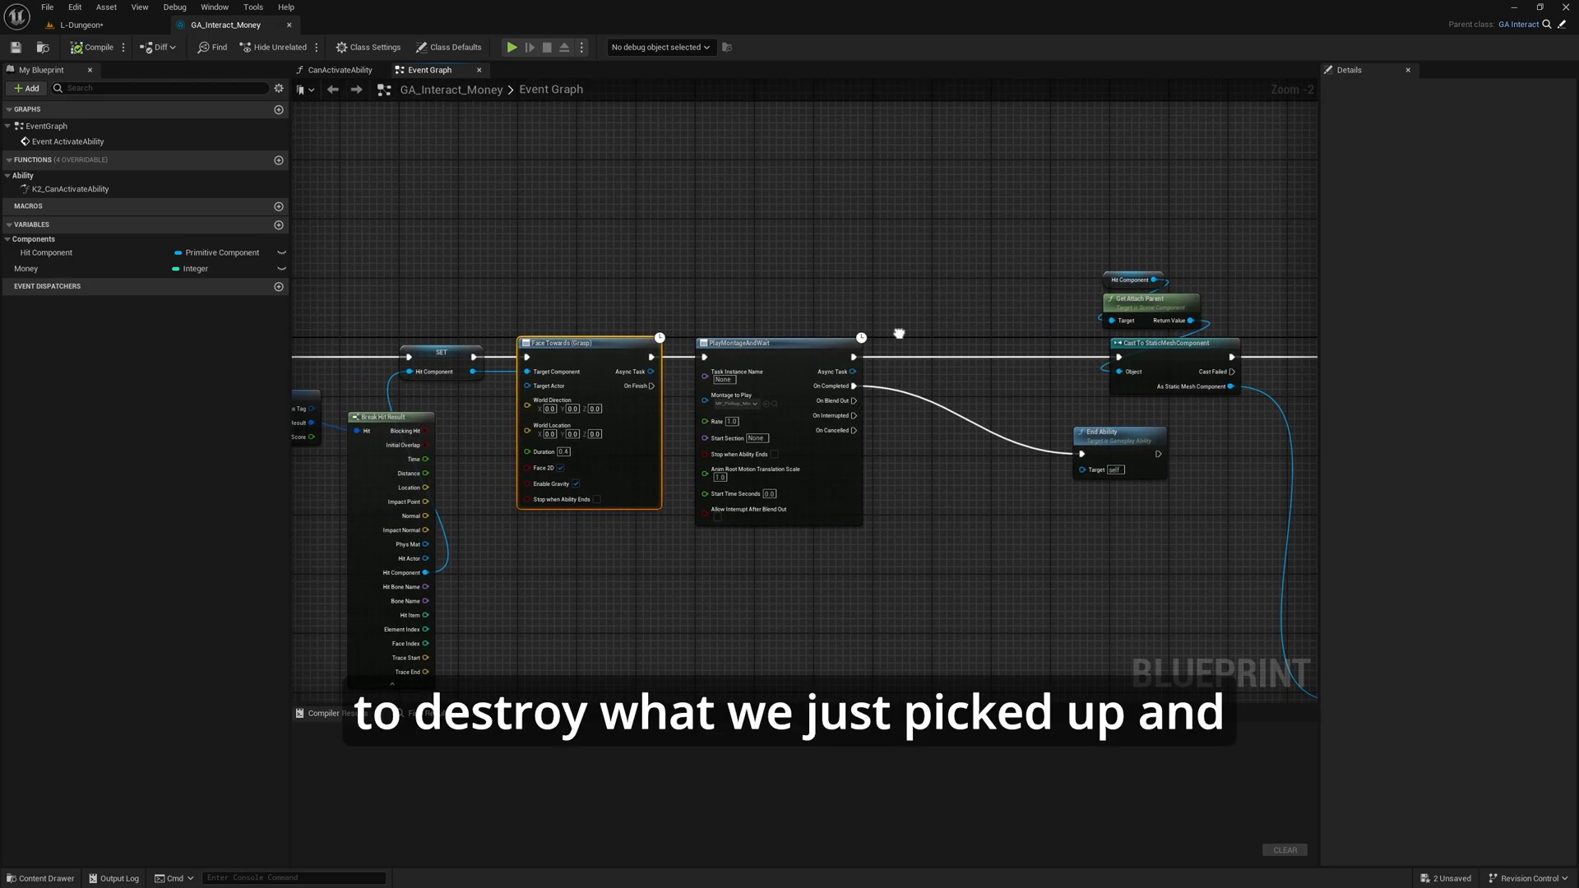
left_click(274, 48)
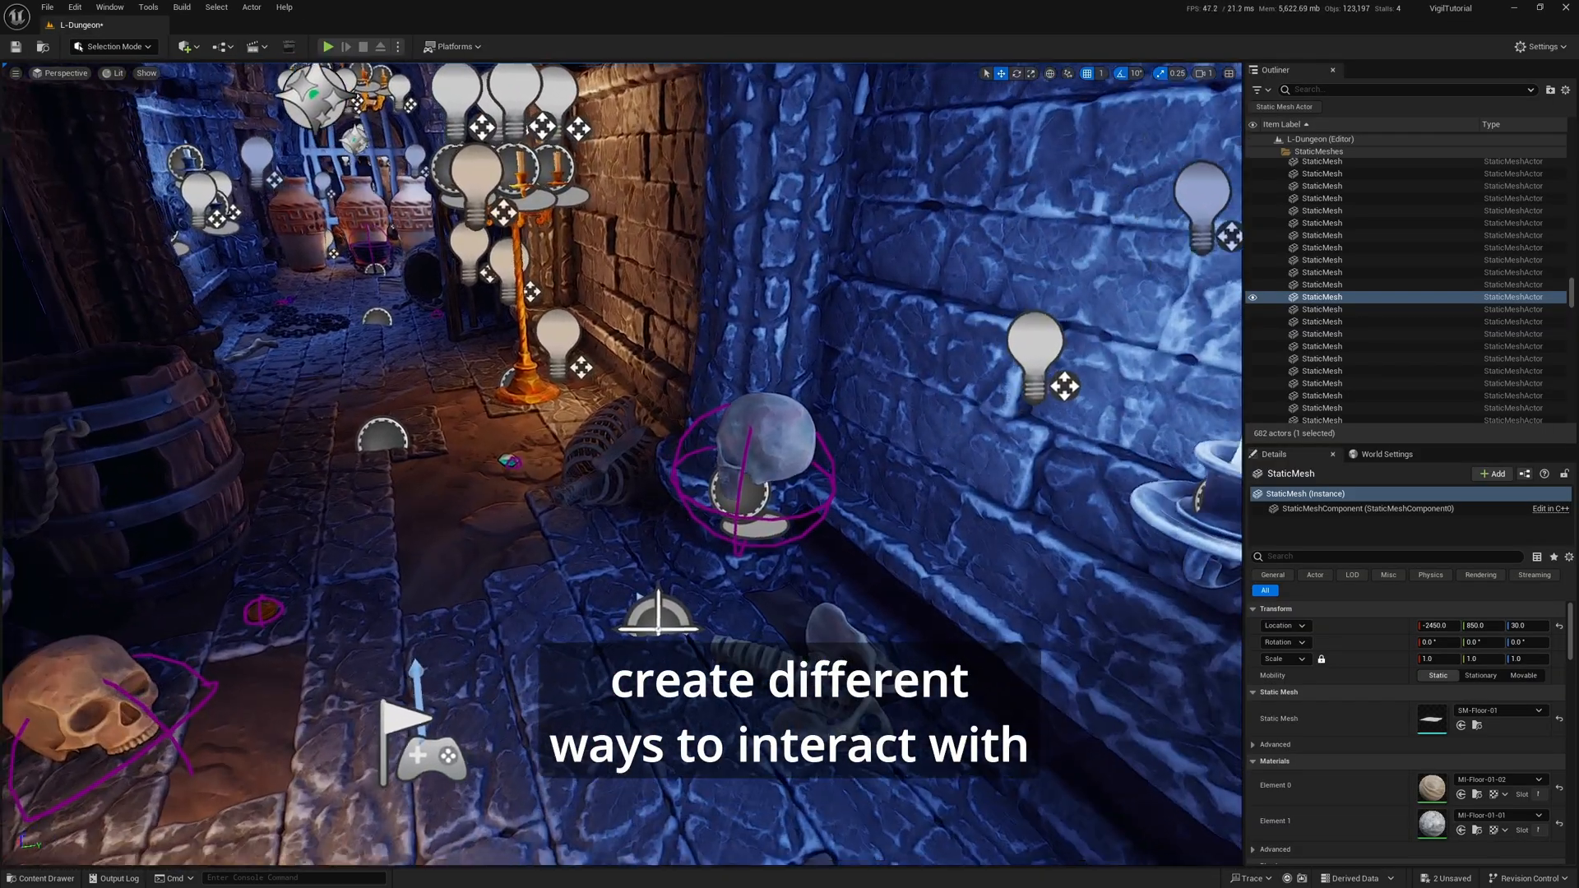
left_click(1316, 331)
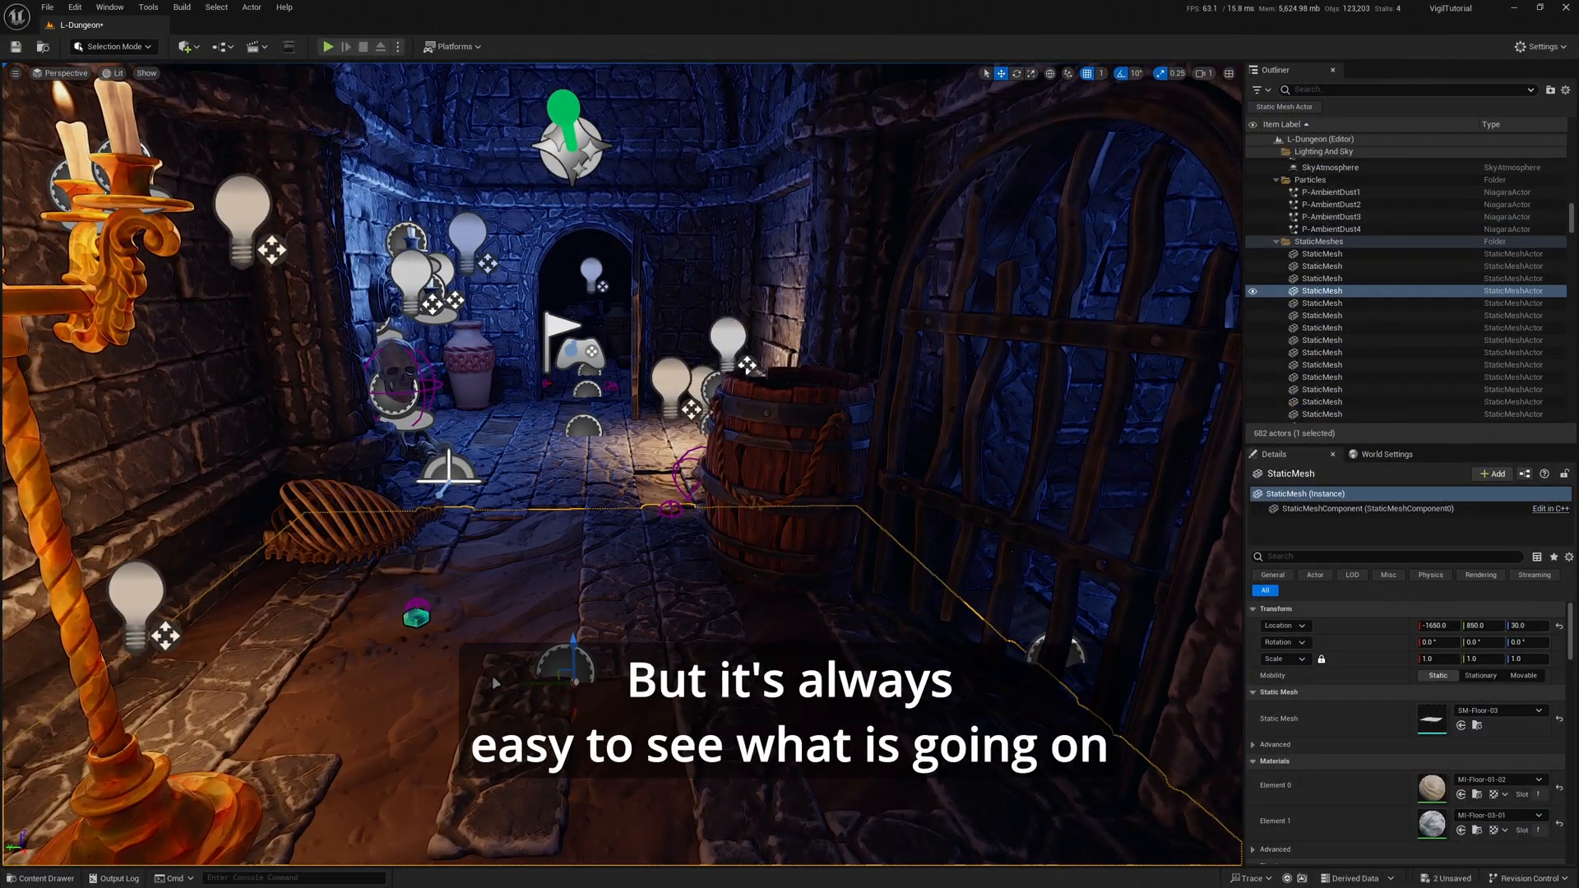
left_click(327, 46)
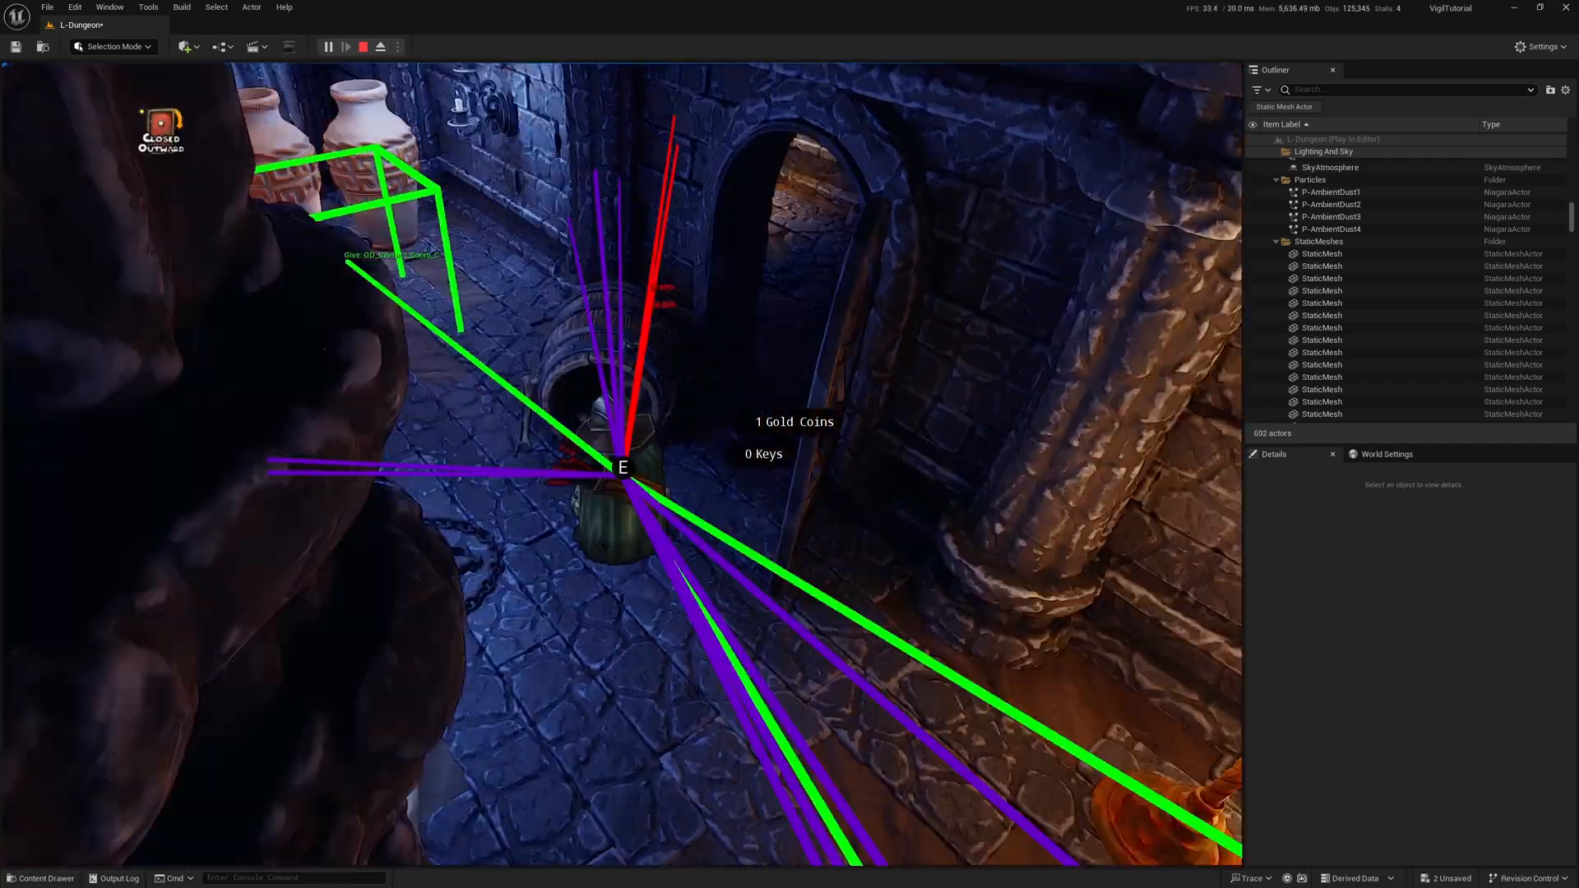
Stop the debug play session and return to the dungeon level editor.
left_click(365, 46)
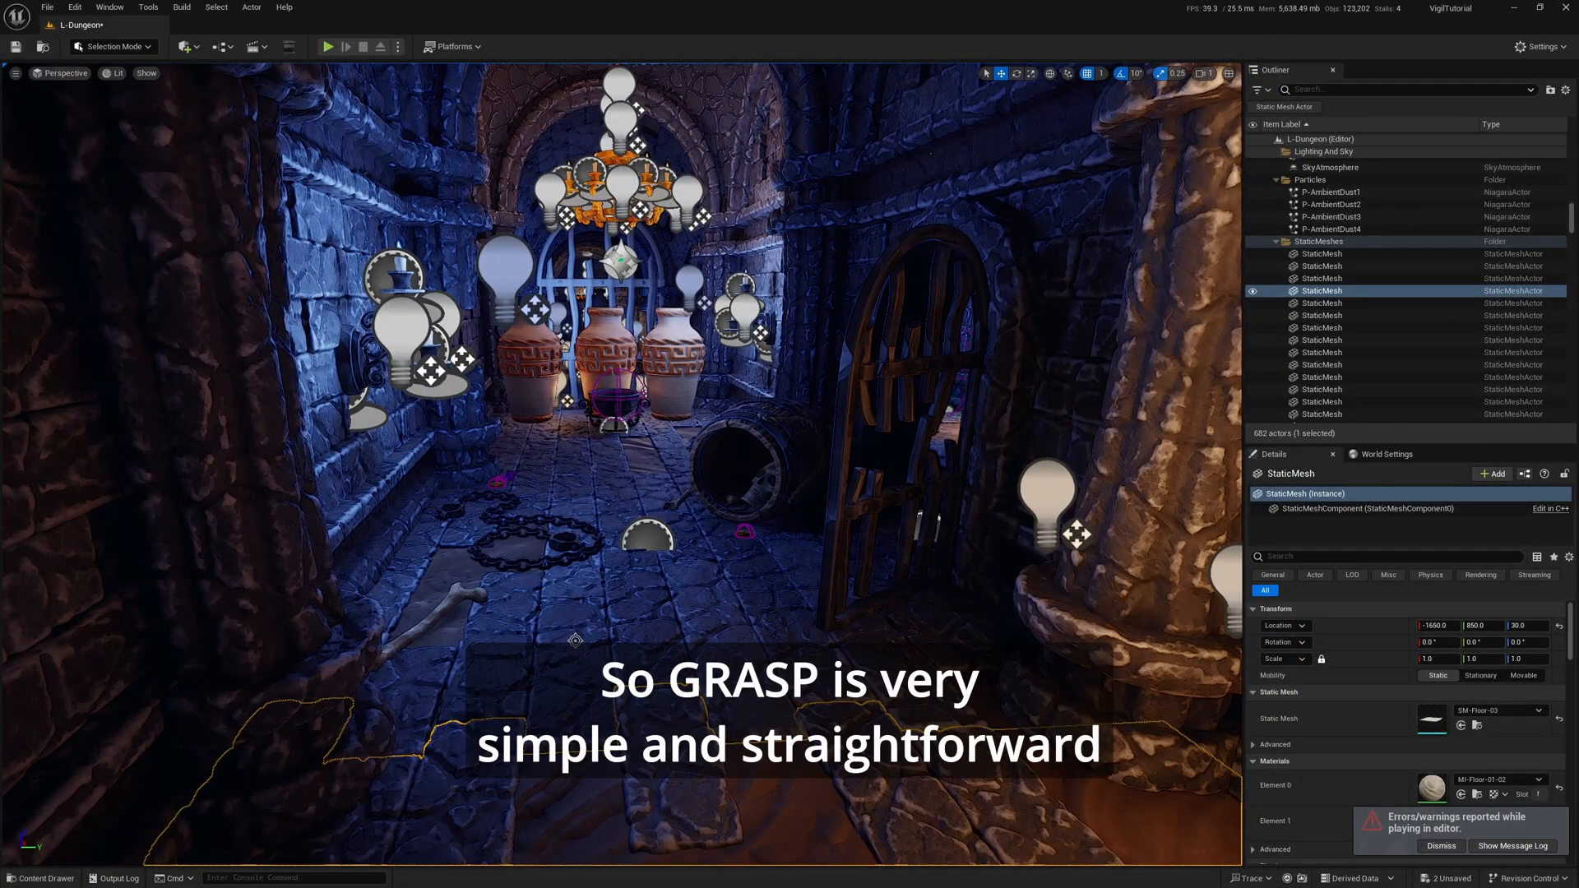